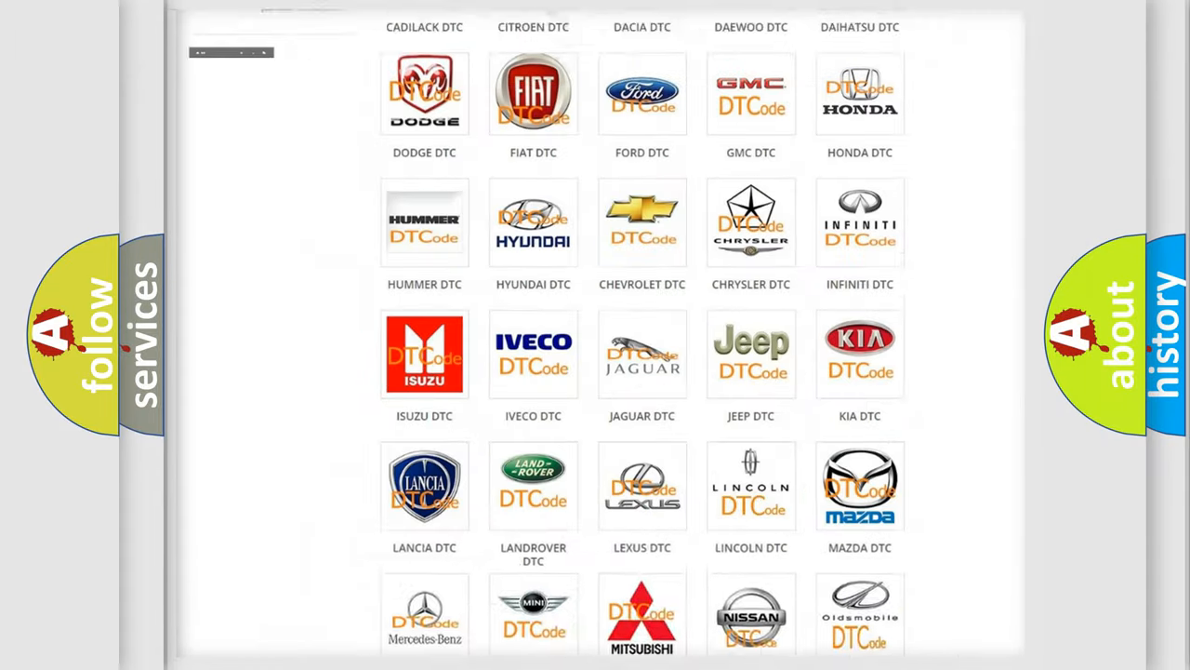
- Open the Chrysler entry in the DTC brand grid and browse its B-series code list
scroll(up, 3)
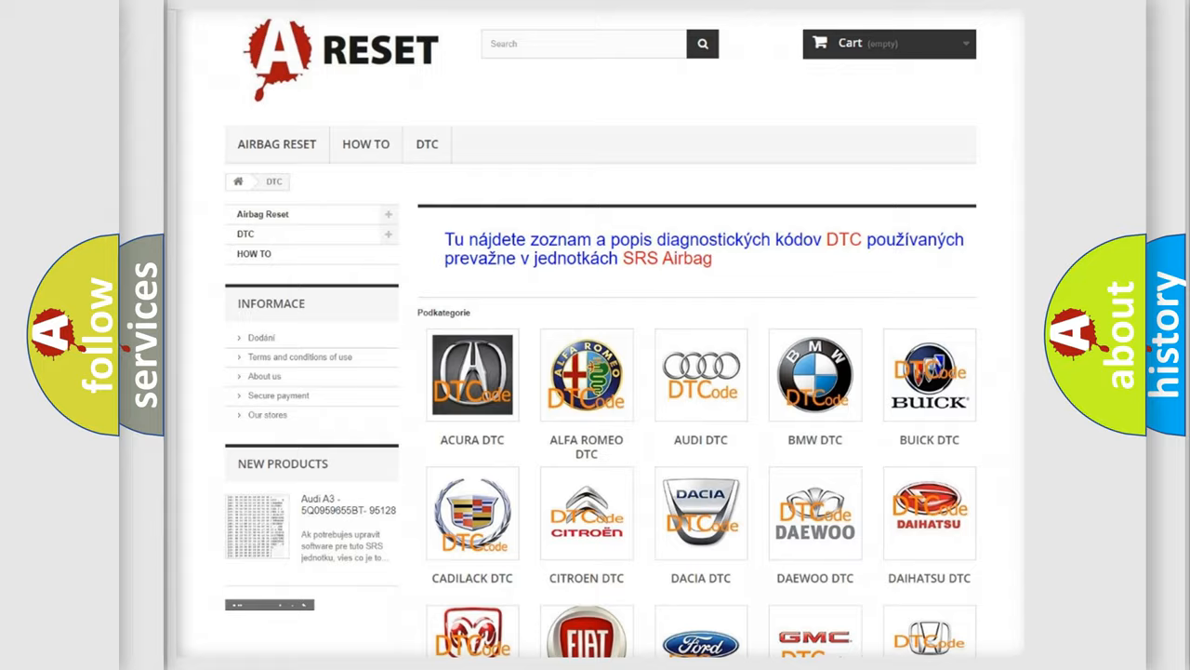
scroll(down, 3)
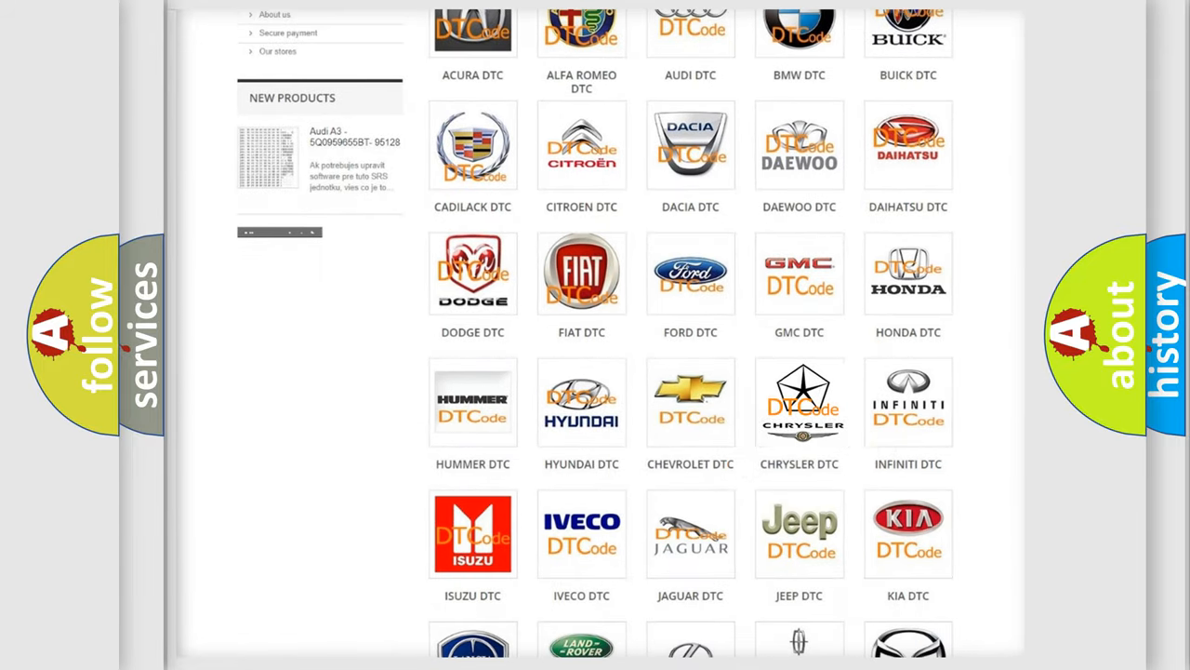
click(799, 402)
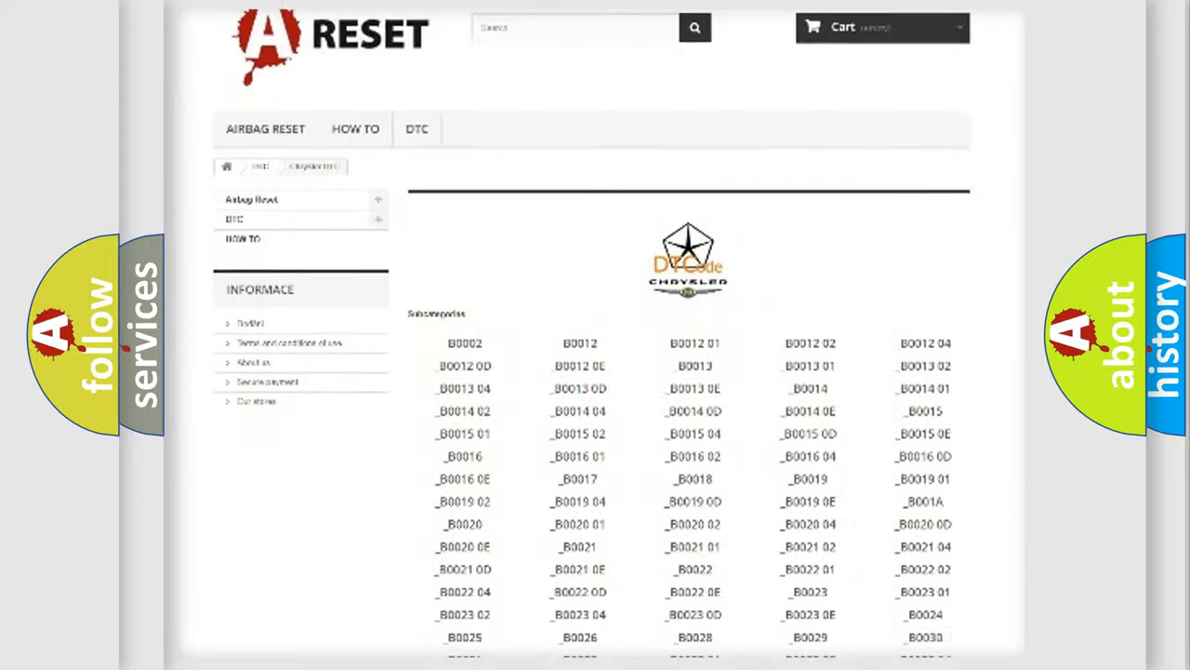
scroll(down, 3)
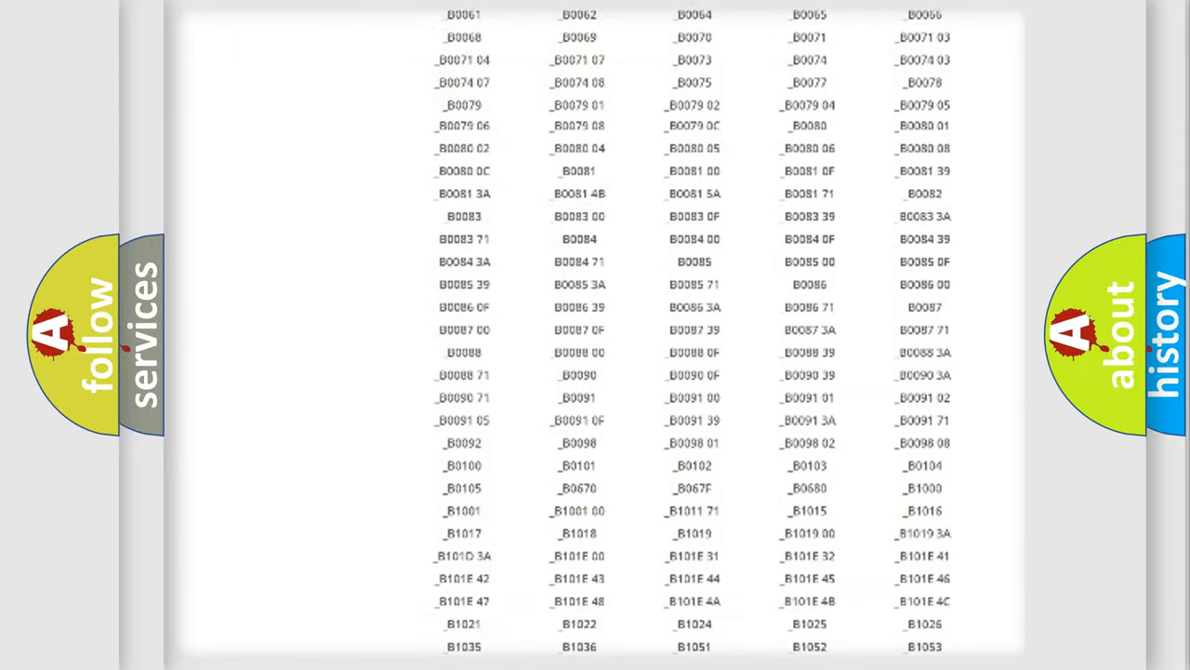
scroll(up, 3)
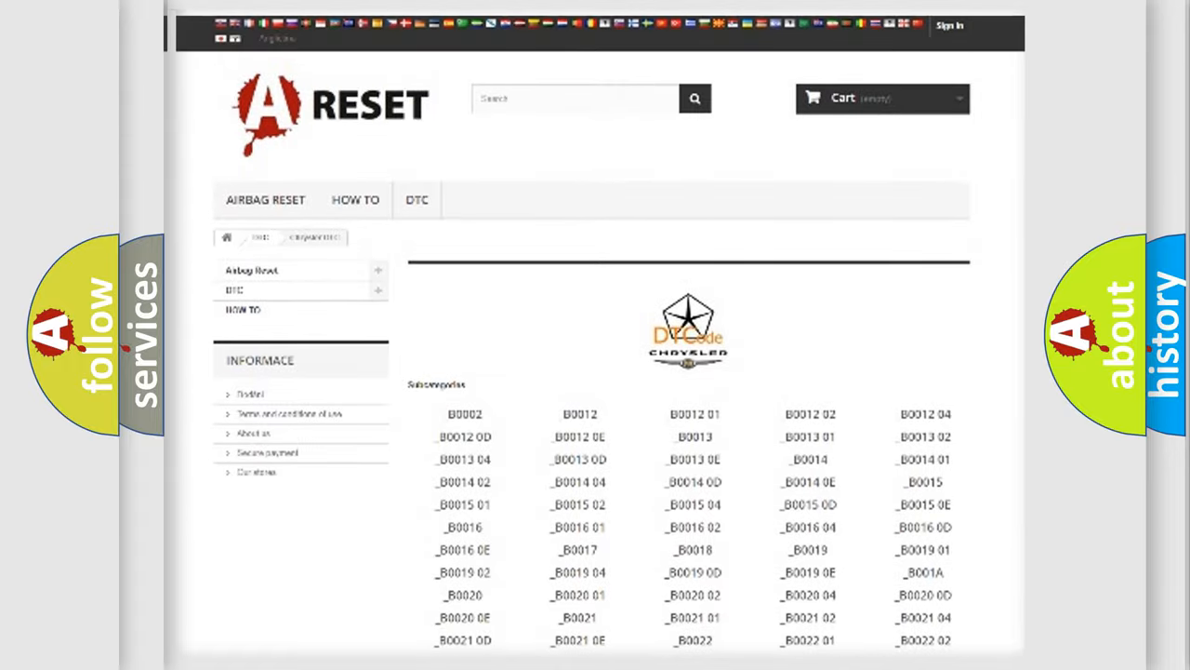